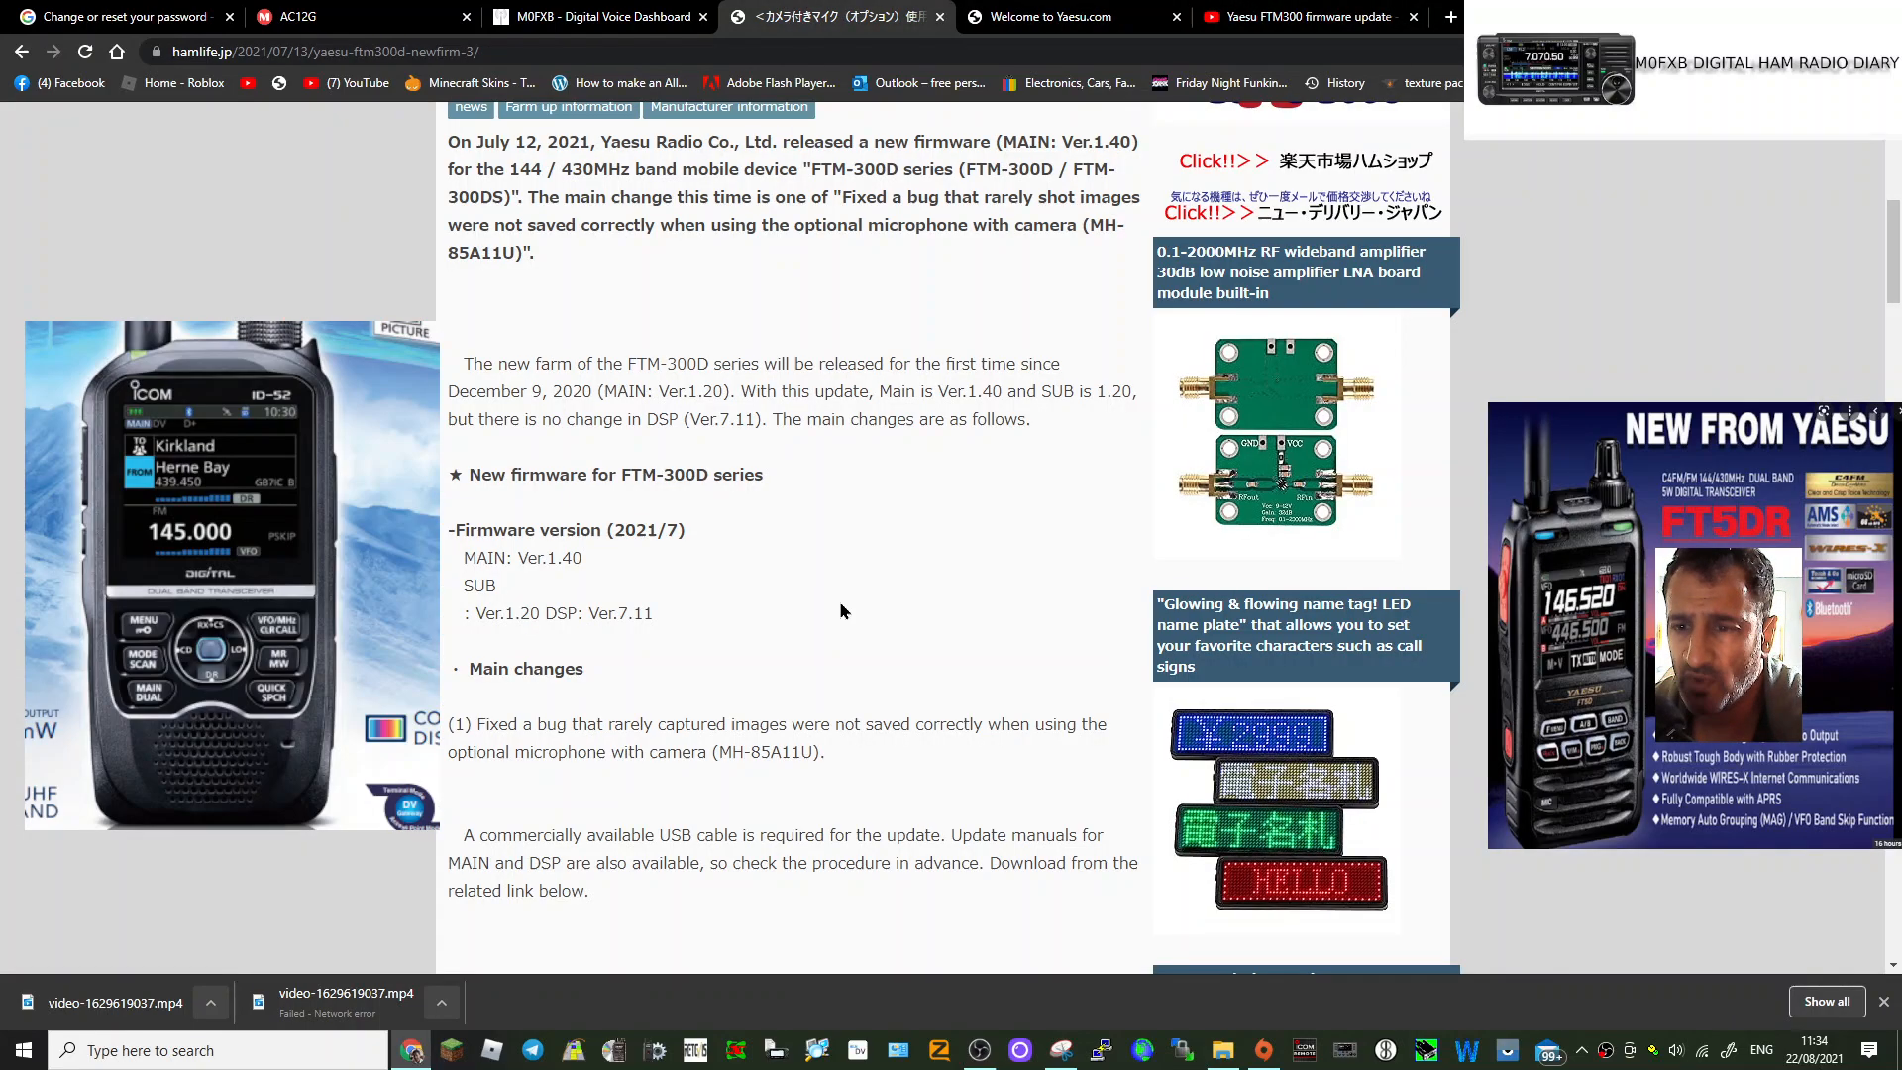
{"action": "mouse_move", "coordinate": [845, 630]}
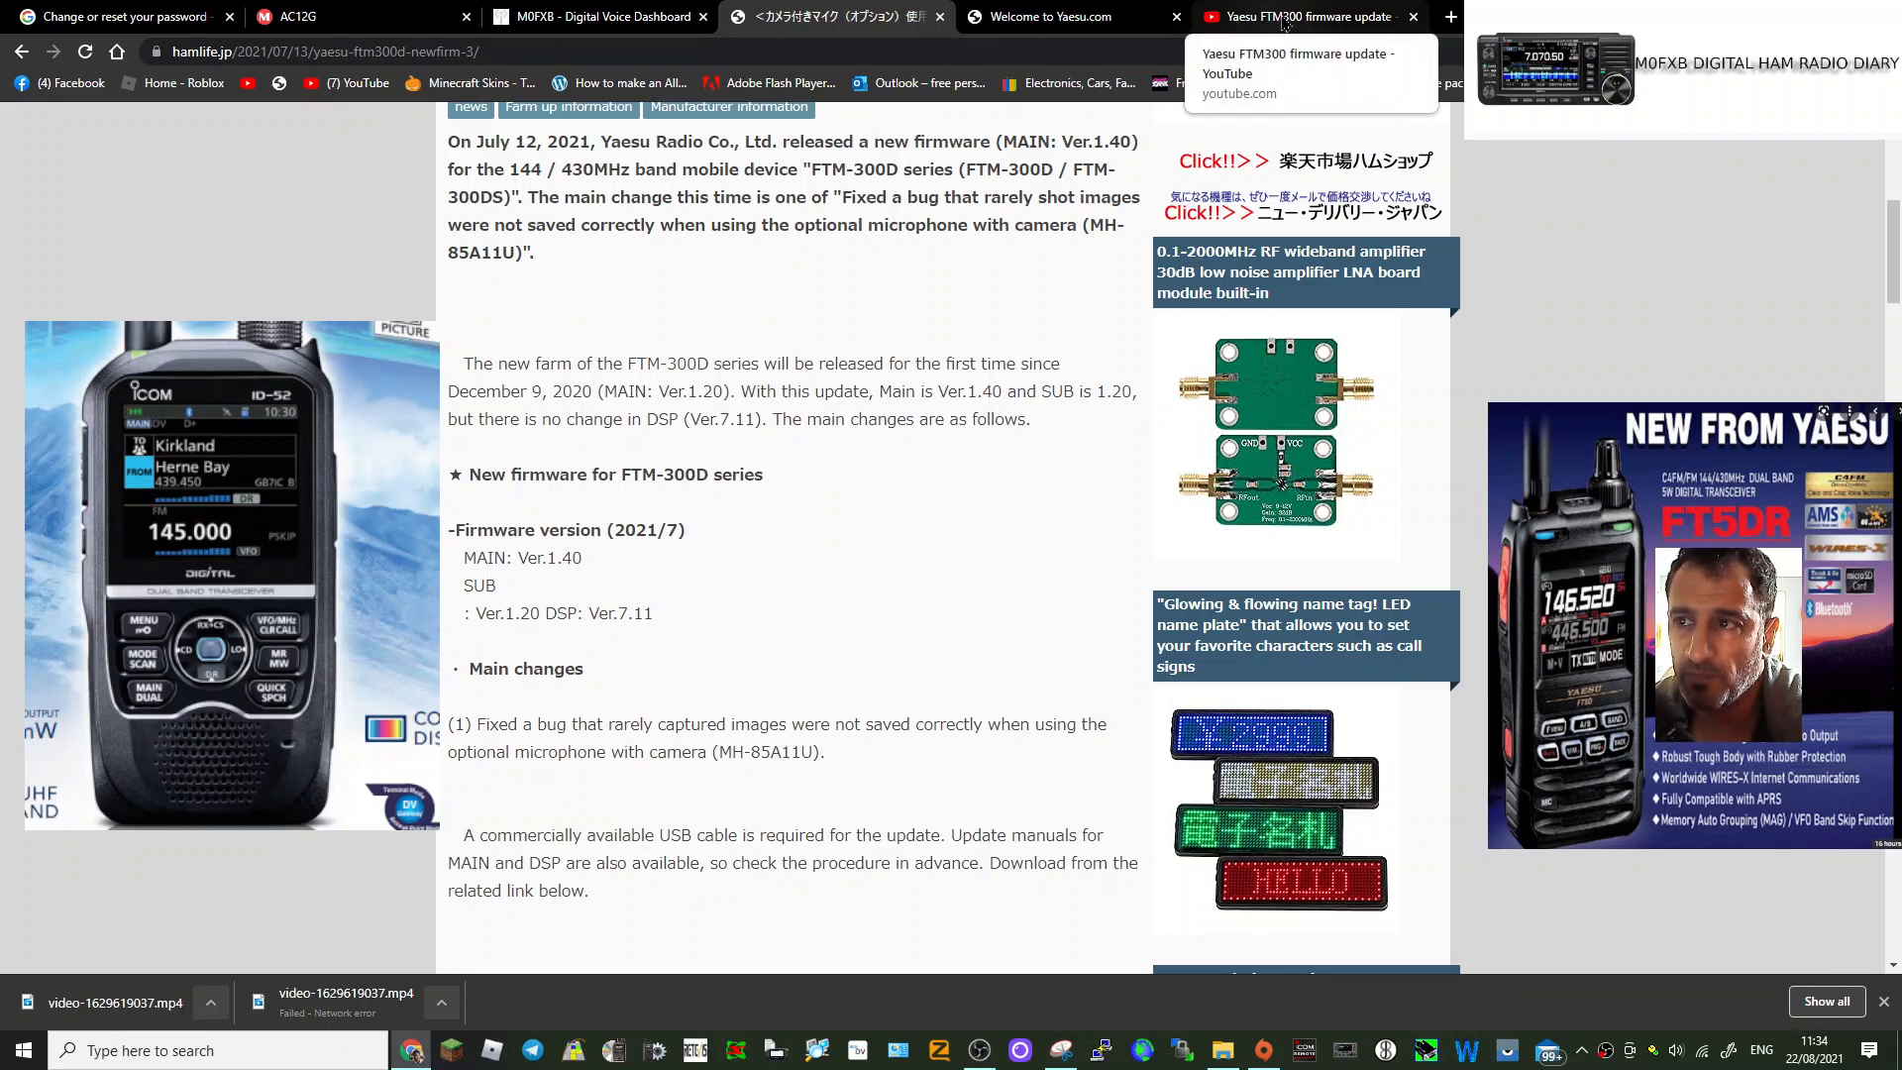
Step: View the FTM300 firmware video, then scroll Yaesu's FTM-300D downloadable files list
{"action": "left_click", "coordinate": [1314, 16]}
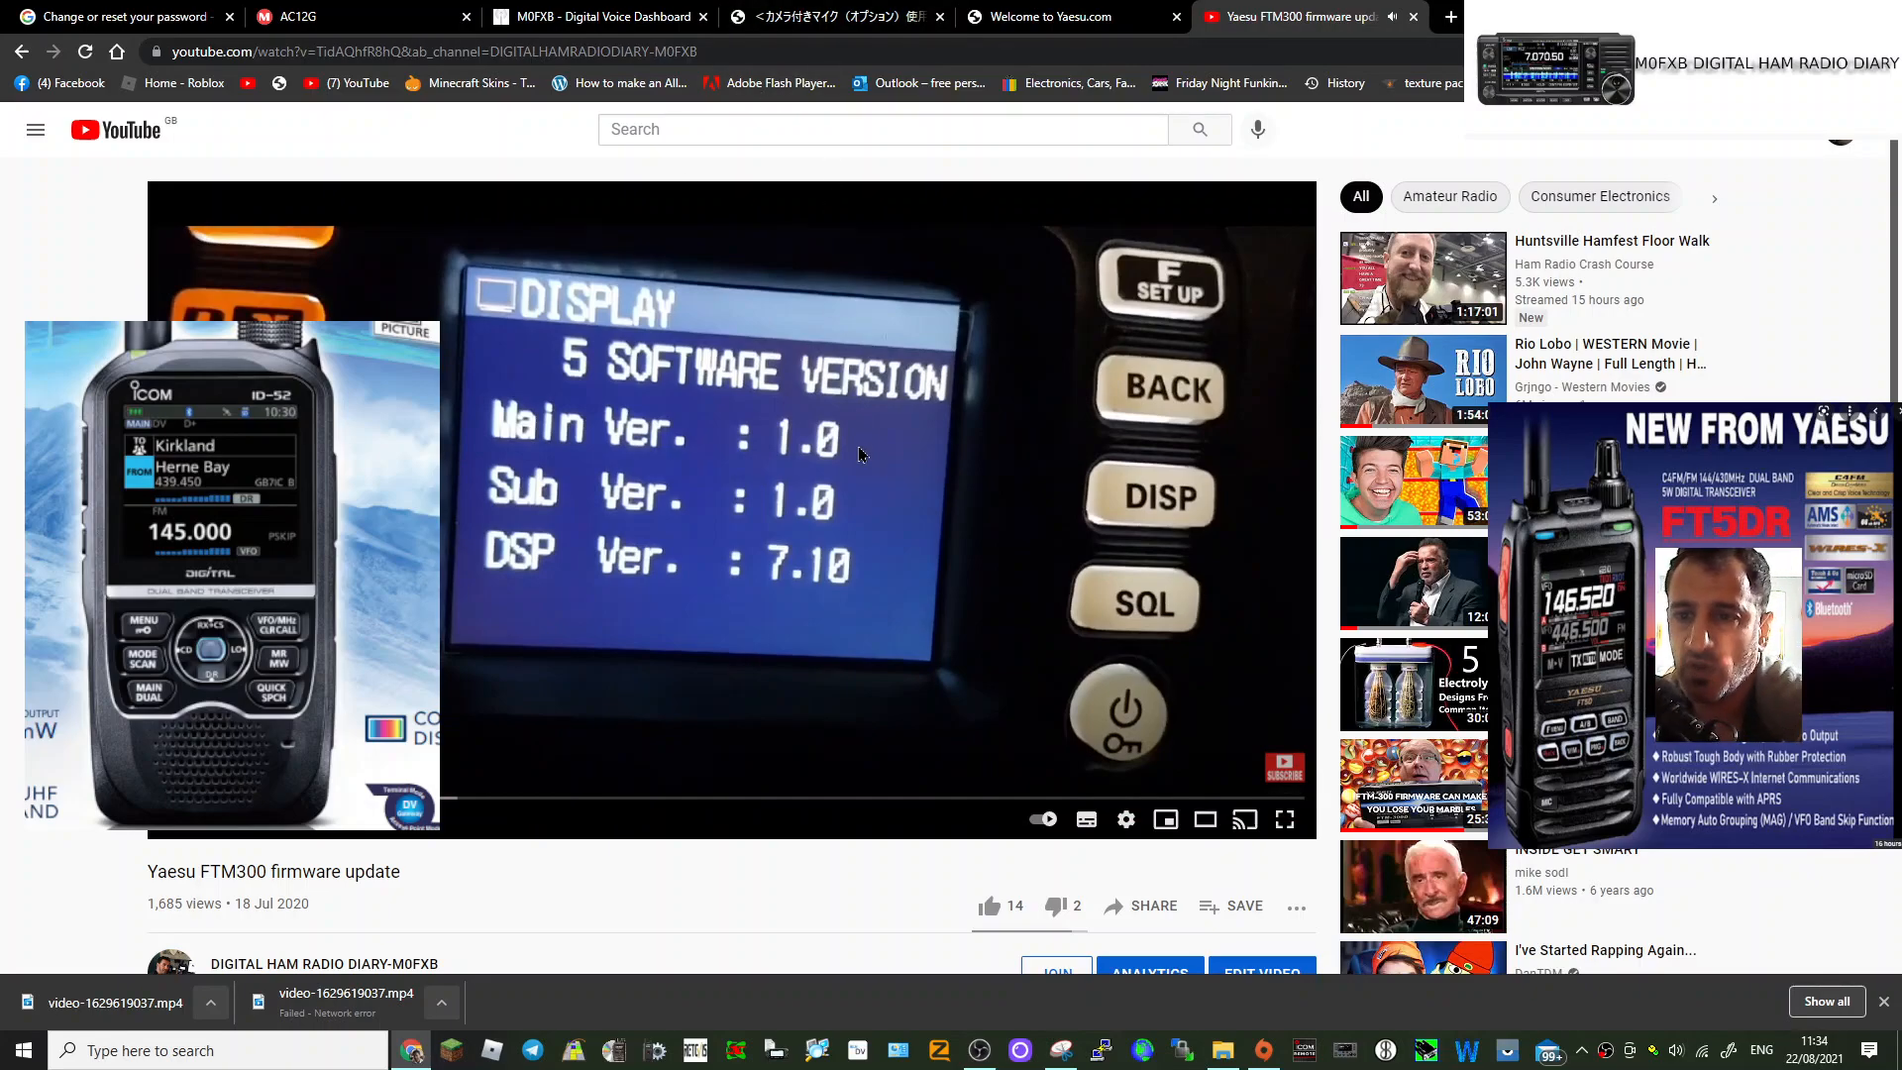
{"action": "mouse_move", "coordinate": [958, 163]}
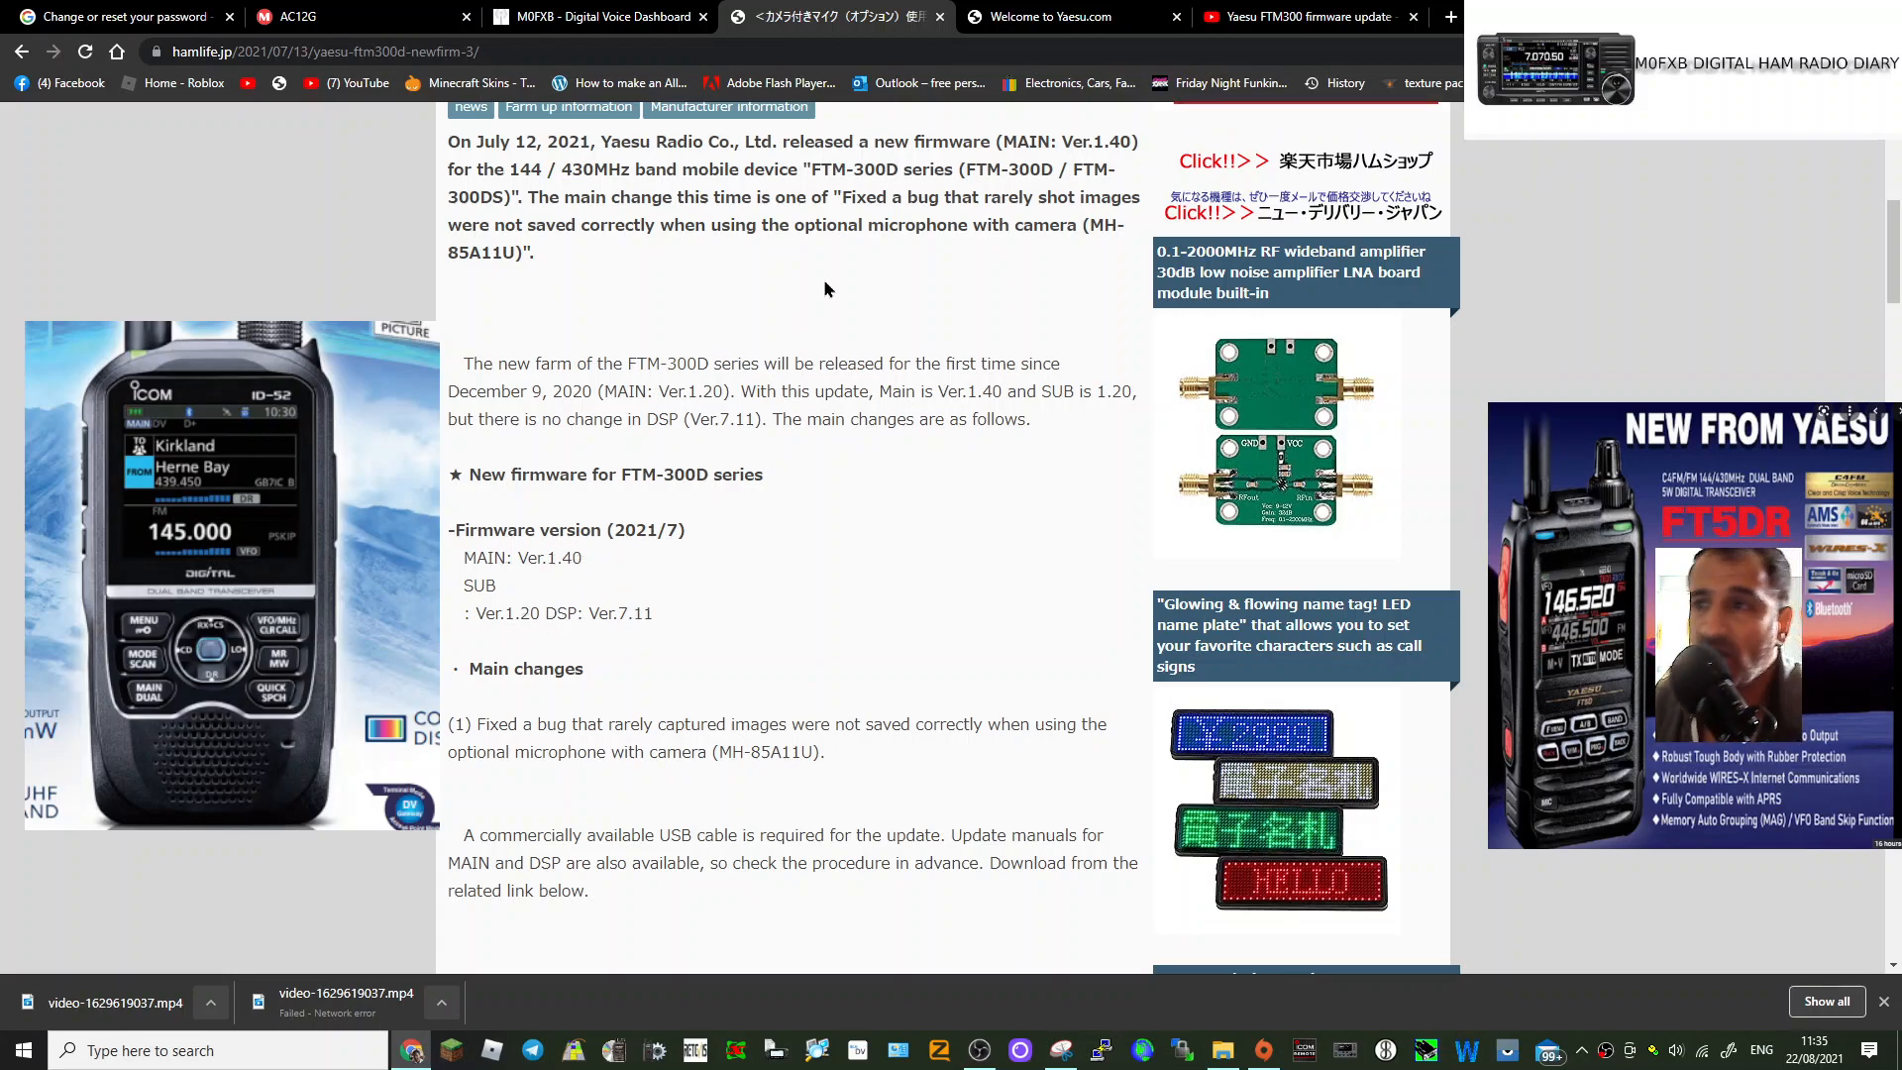
{"action": "left_click", "coordinate": [1067, 16]}
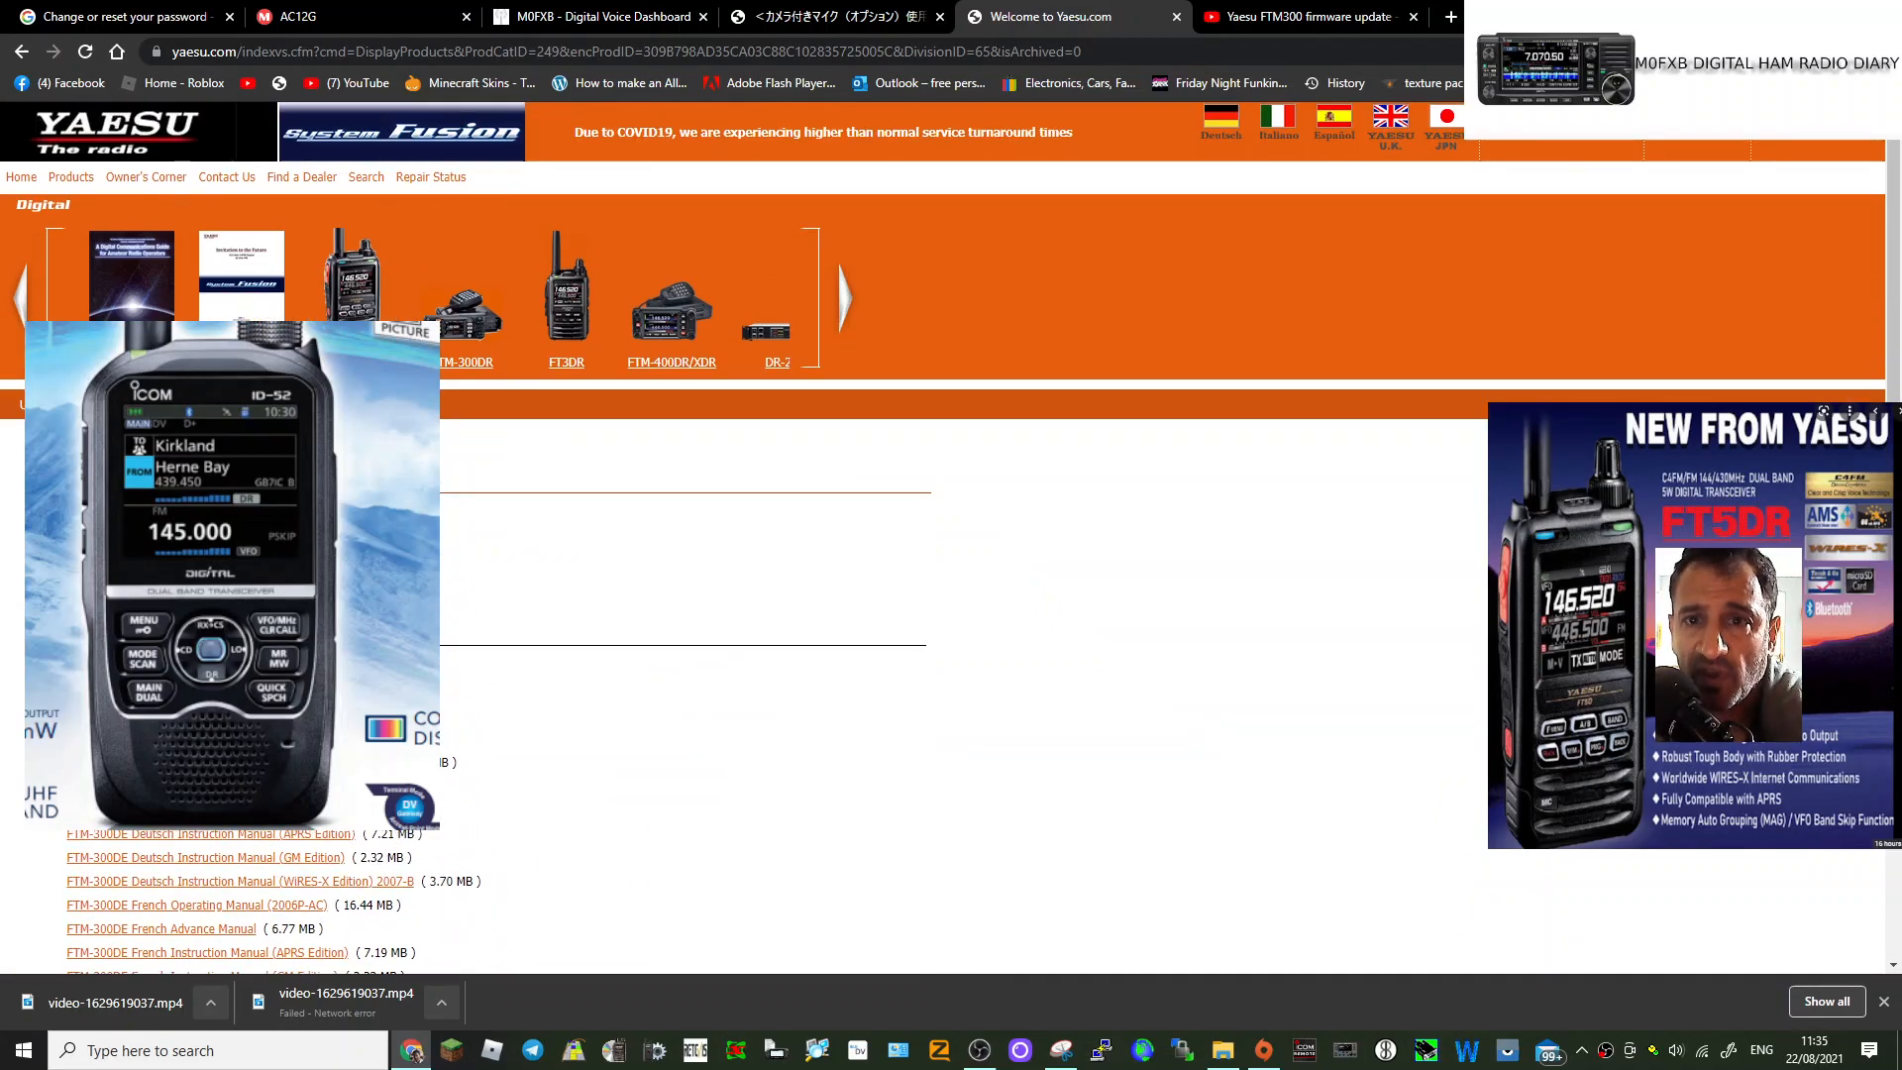
{"action": "scroll", "scroll_direction": "down", "scroll_amount": 3}
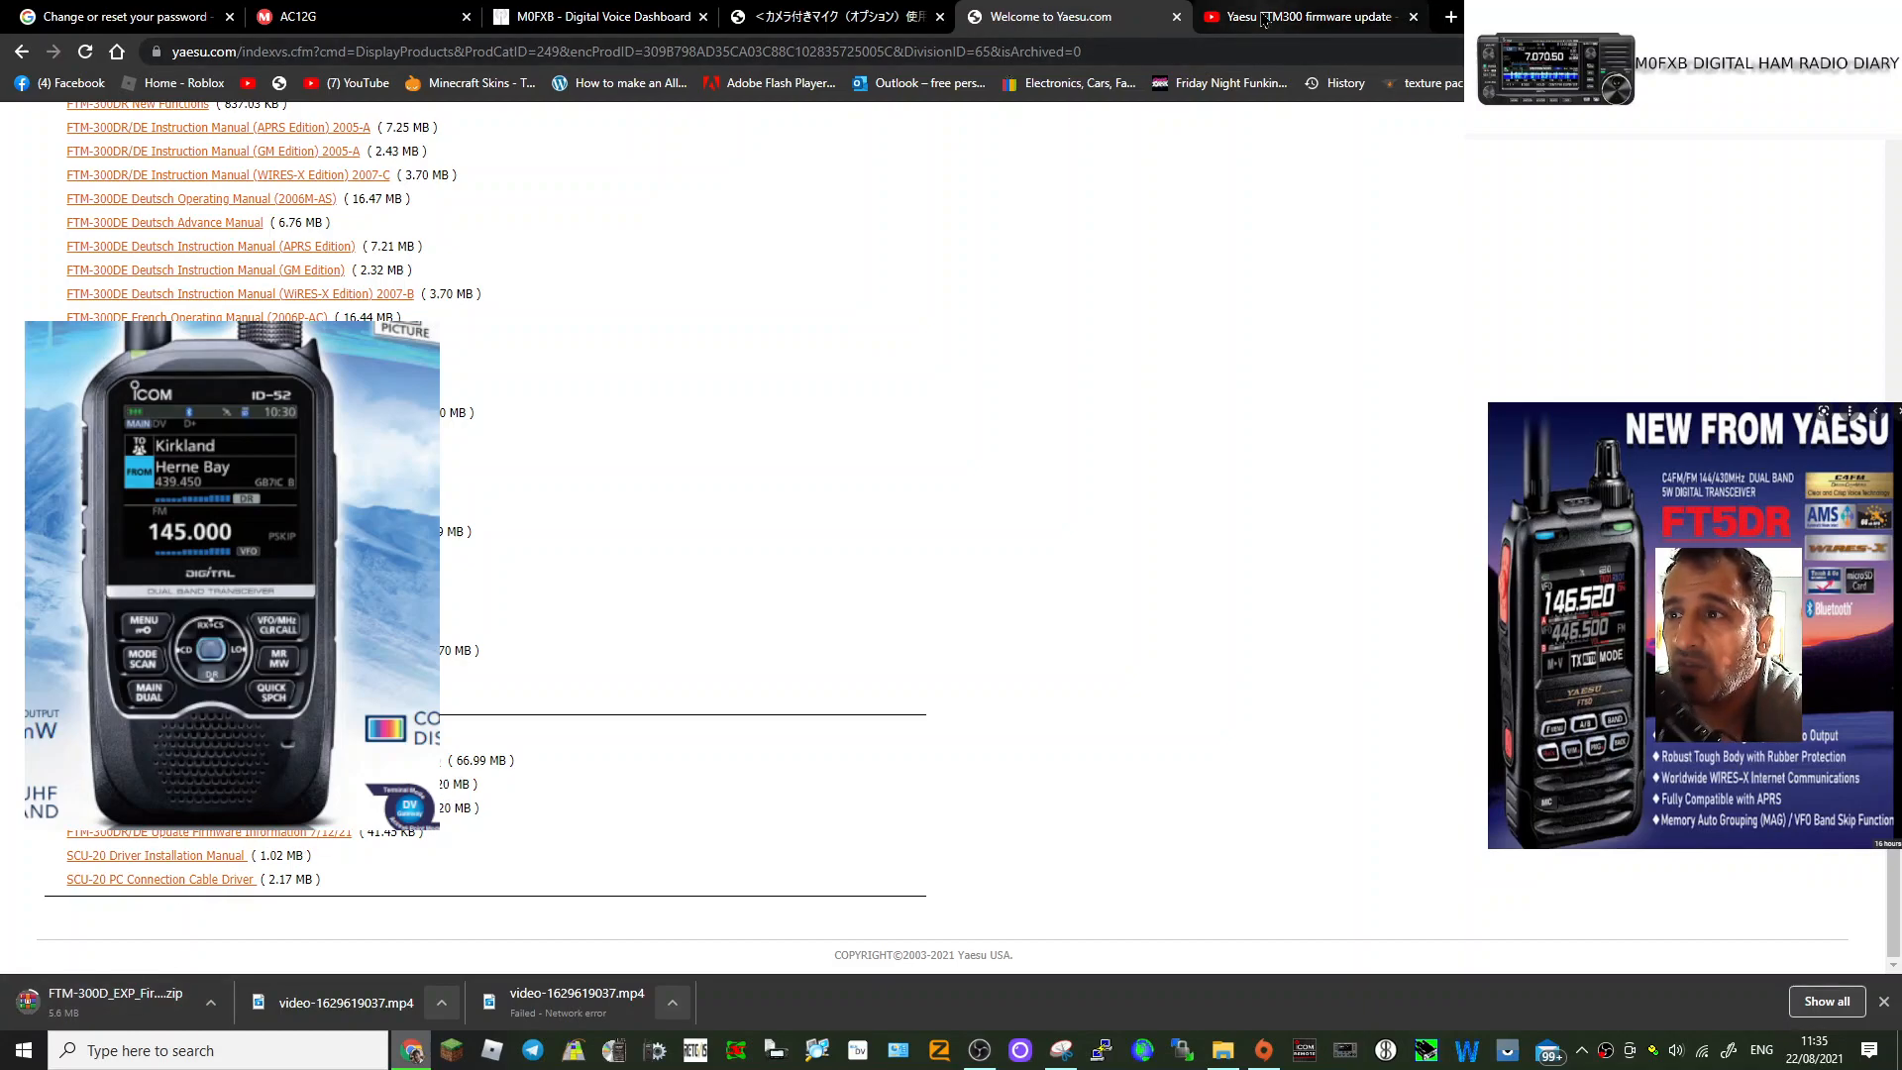
Step: Revisit the YouTube firmware video, then reopen the hamlife.jp FTM-300D firmware news article
{"action": "left_click", "coordinate": [1304, 16]}
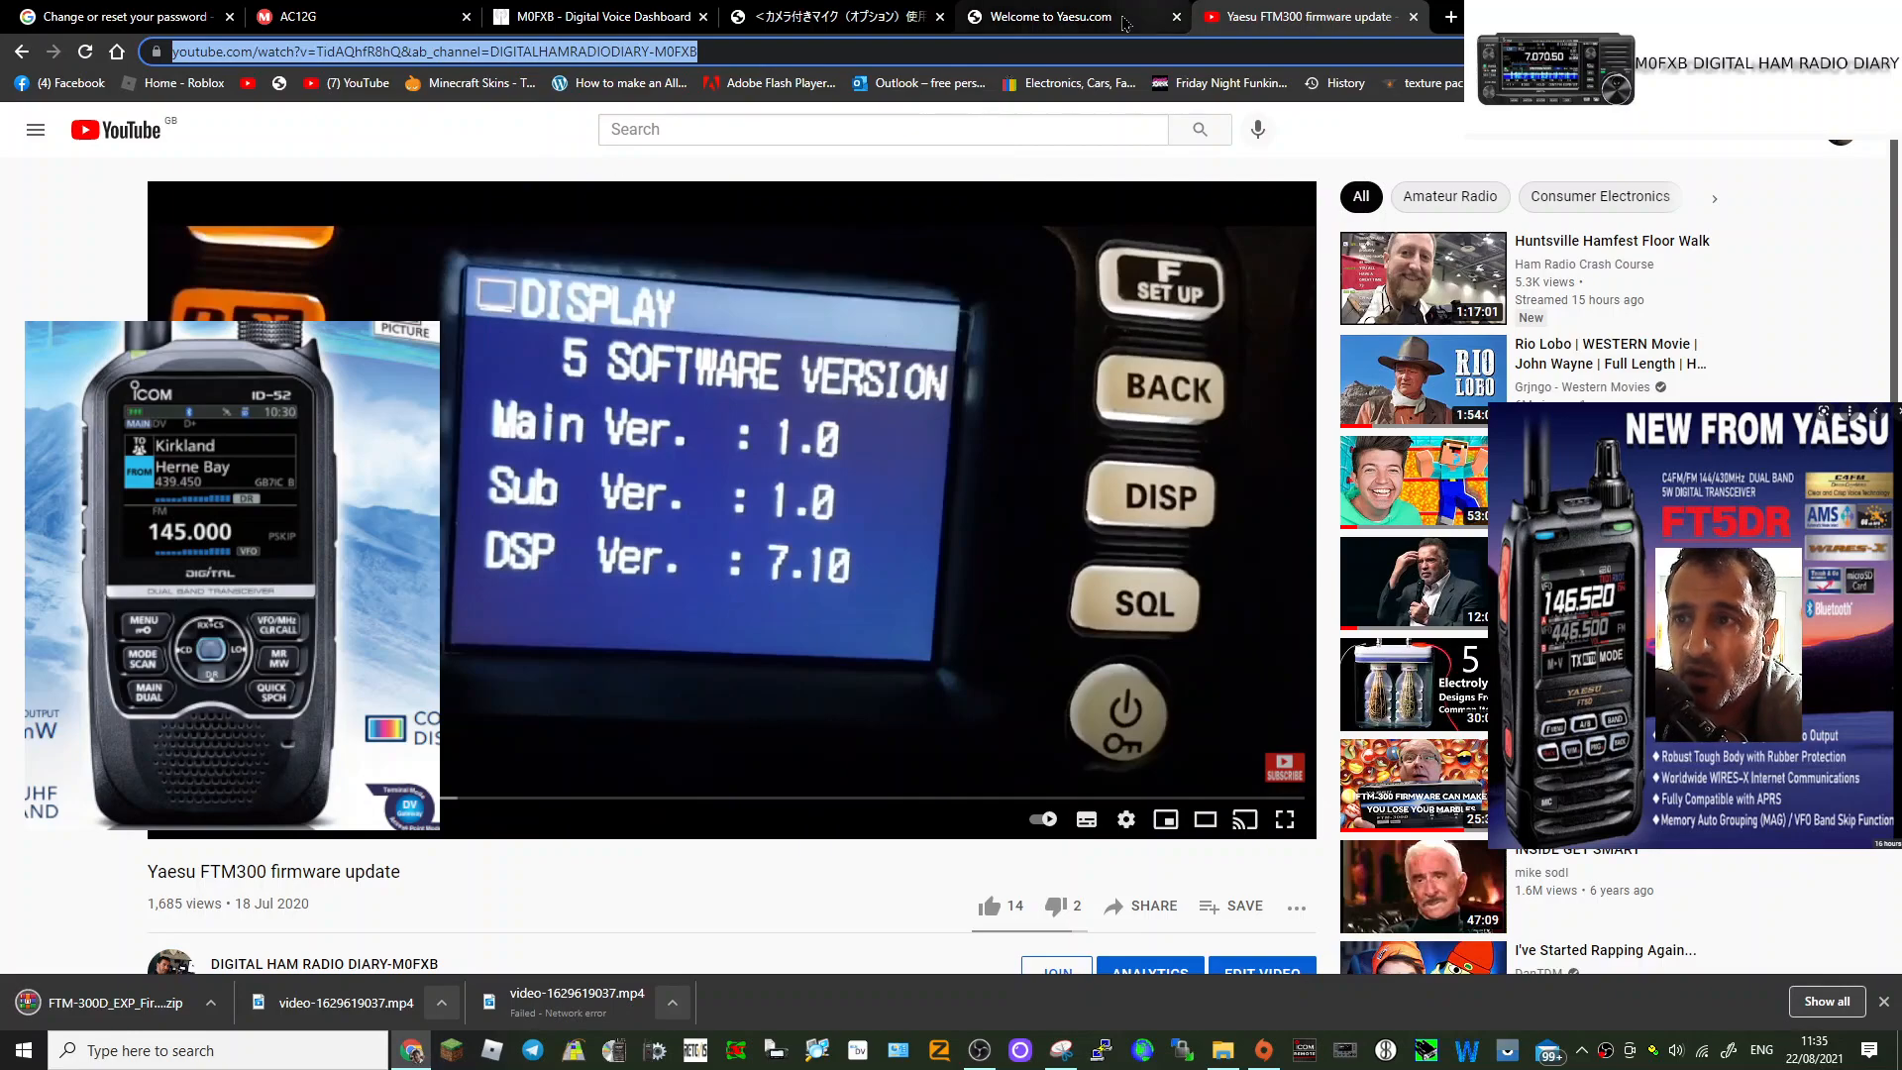
{"action": "left_click", "coordinate": [834, 17]}
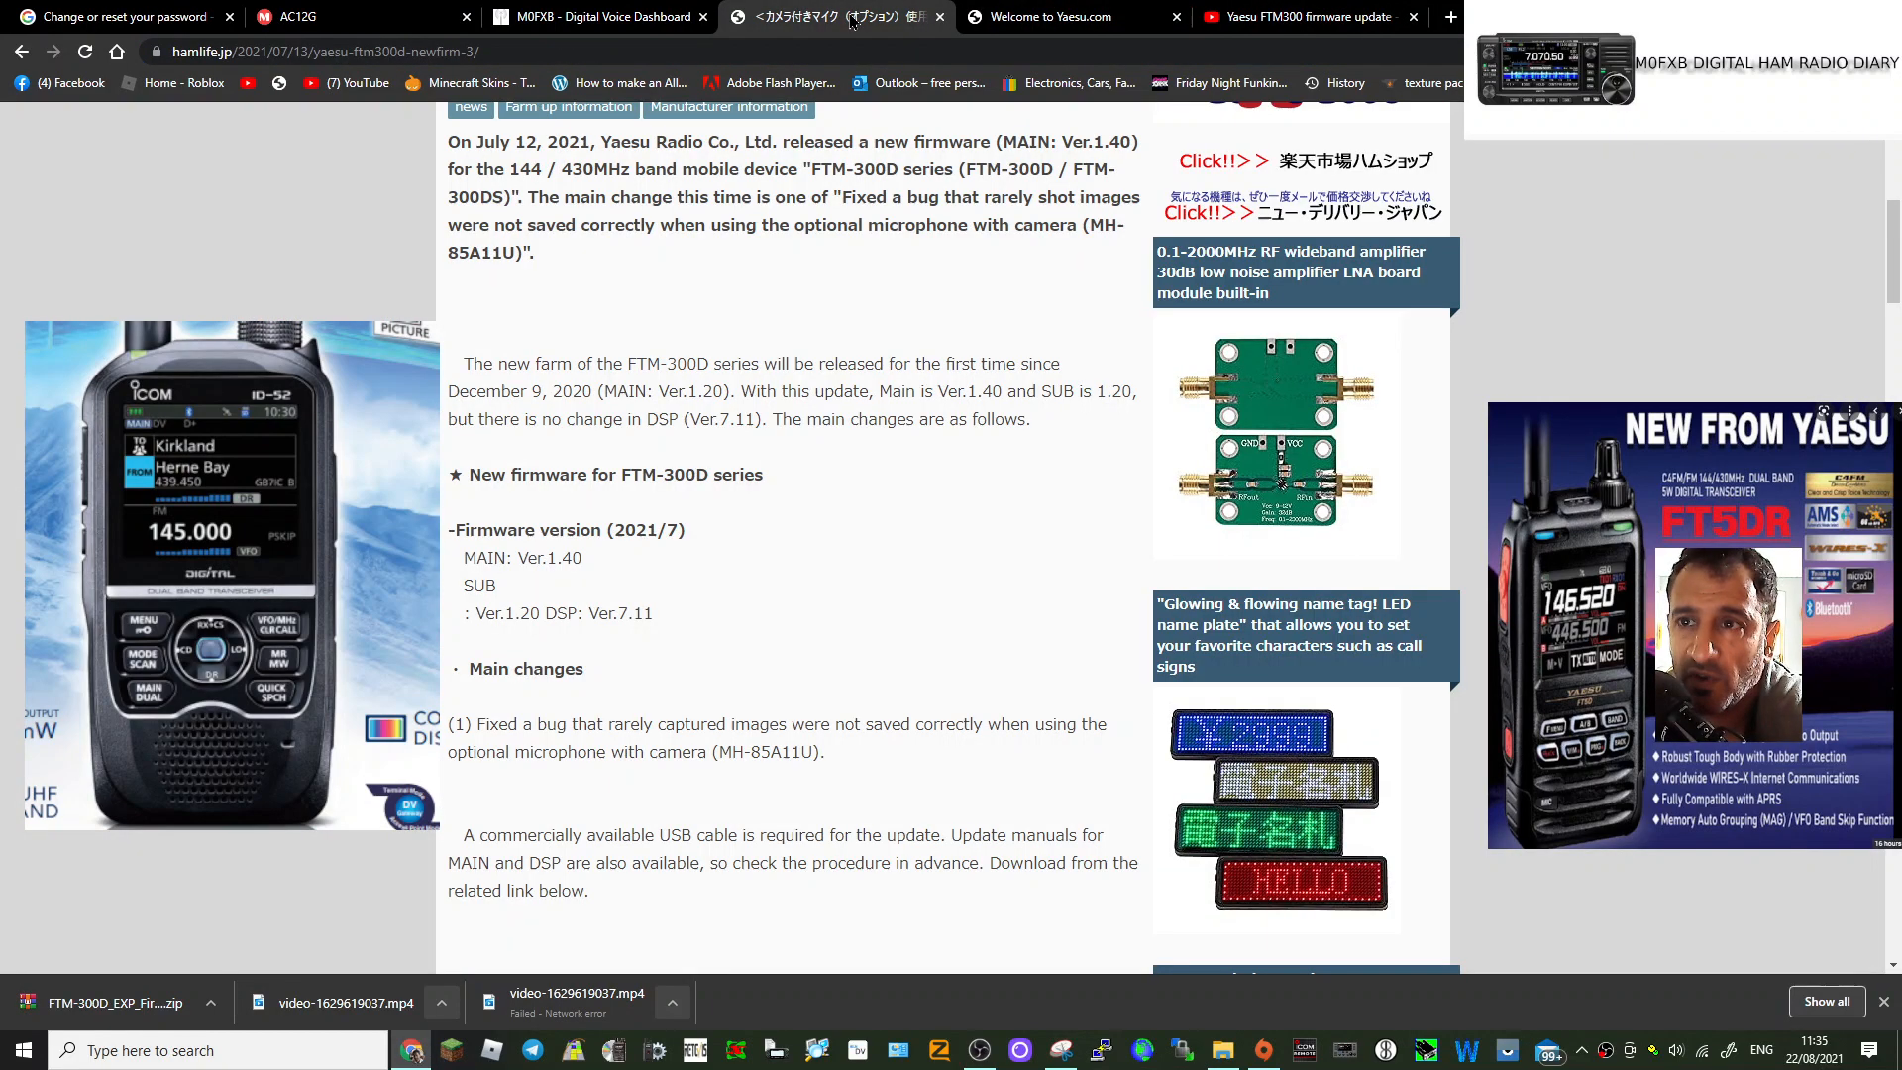
{"action": "mouse_move", "coordinate": [896, 626]}
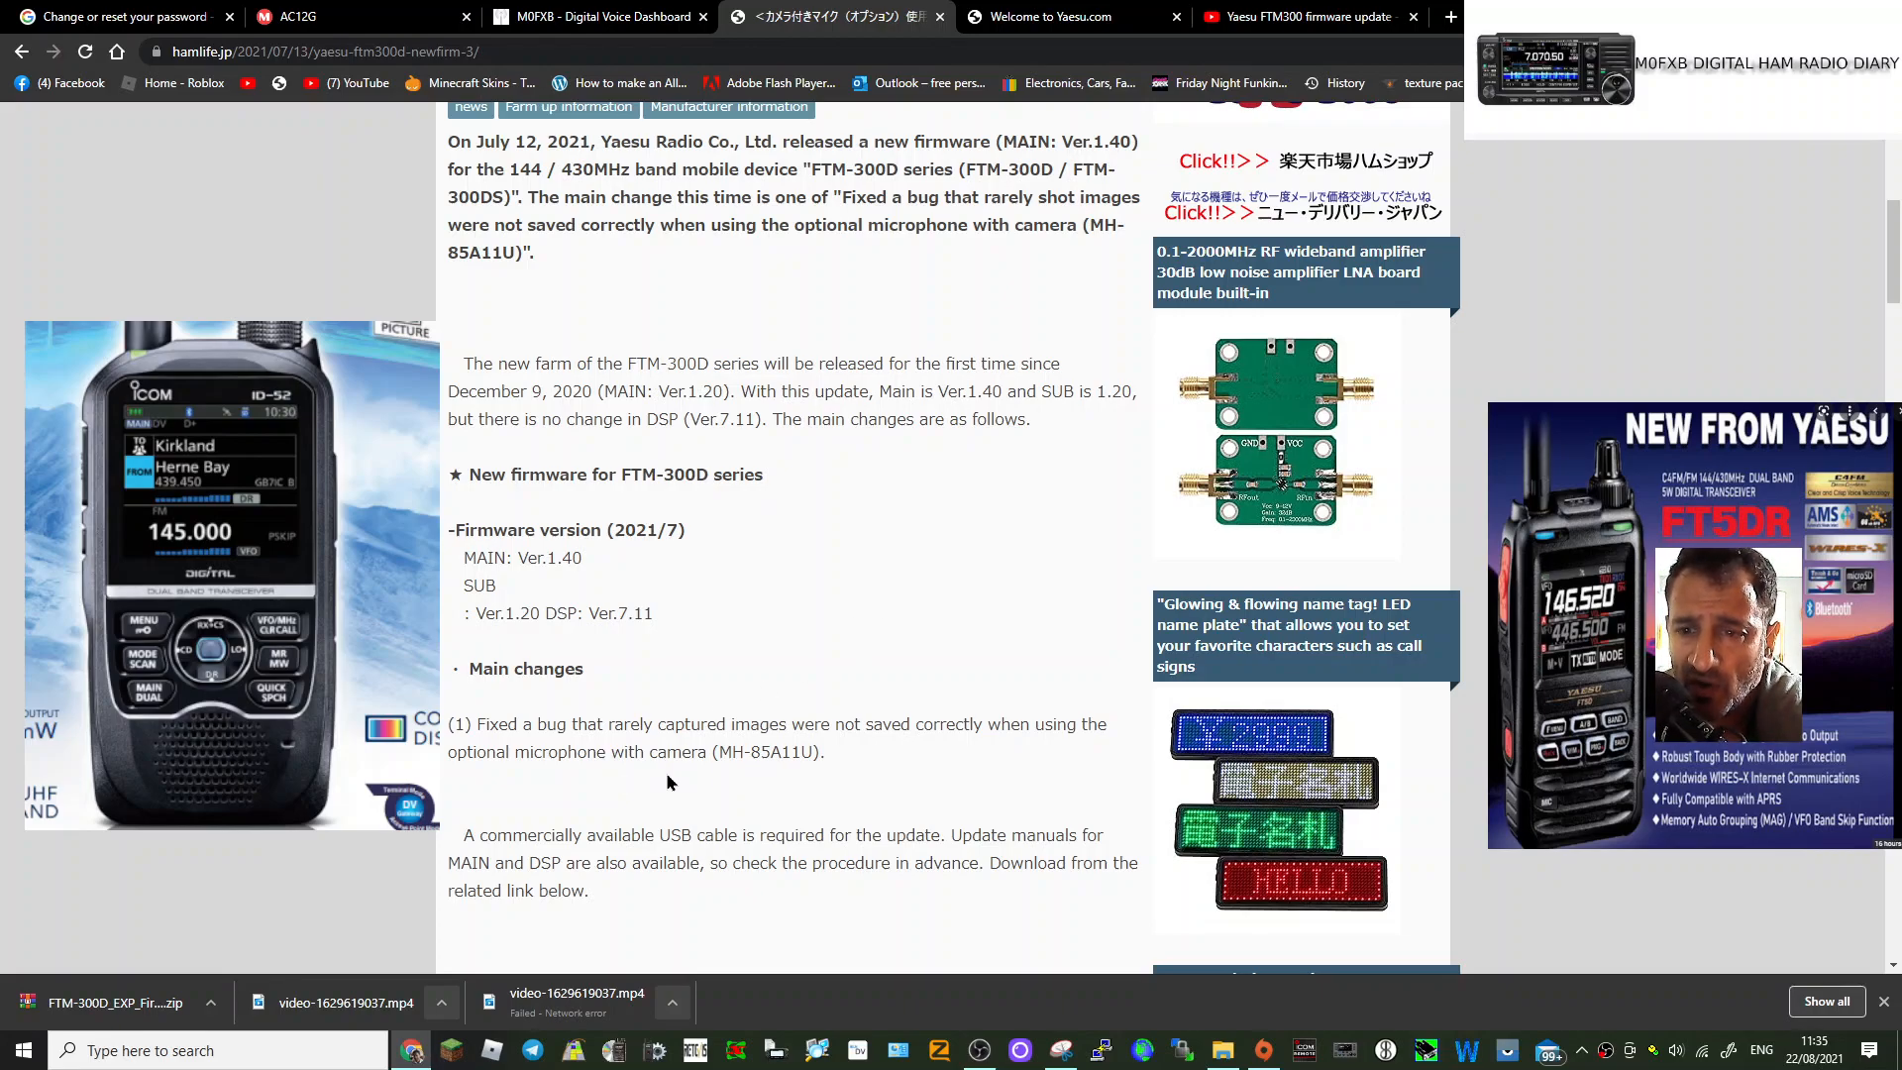
{"action": "mouse_move", "coordinate": [936, 787]}
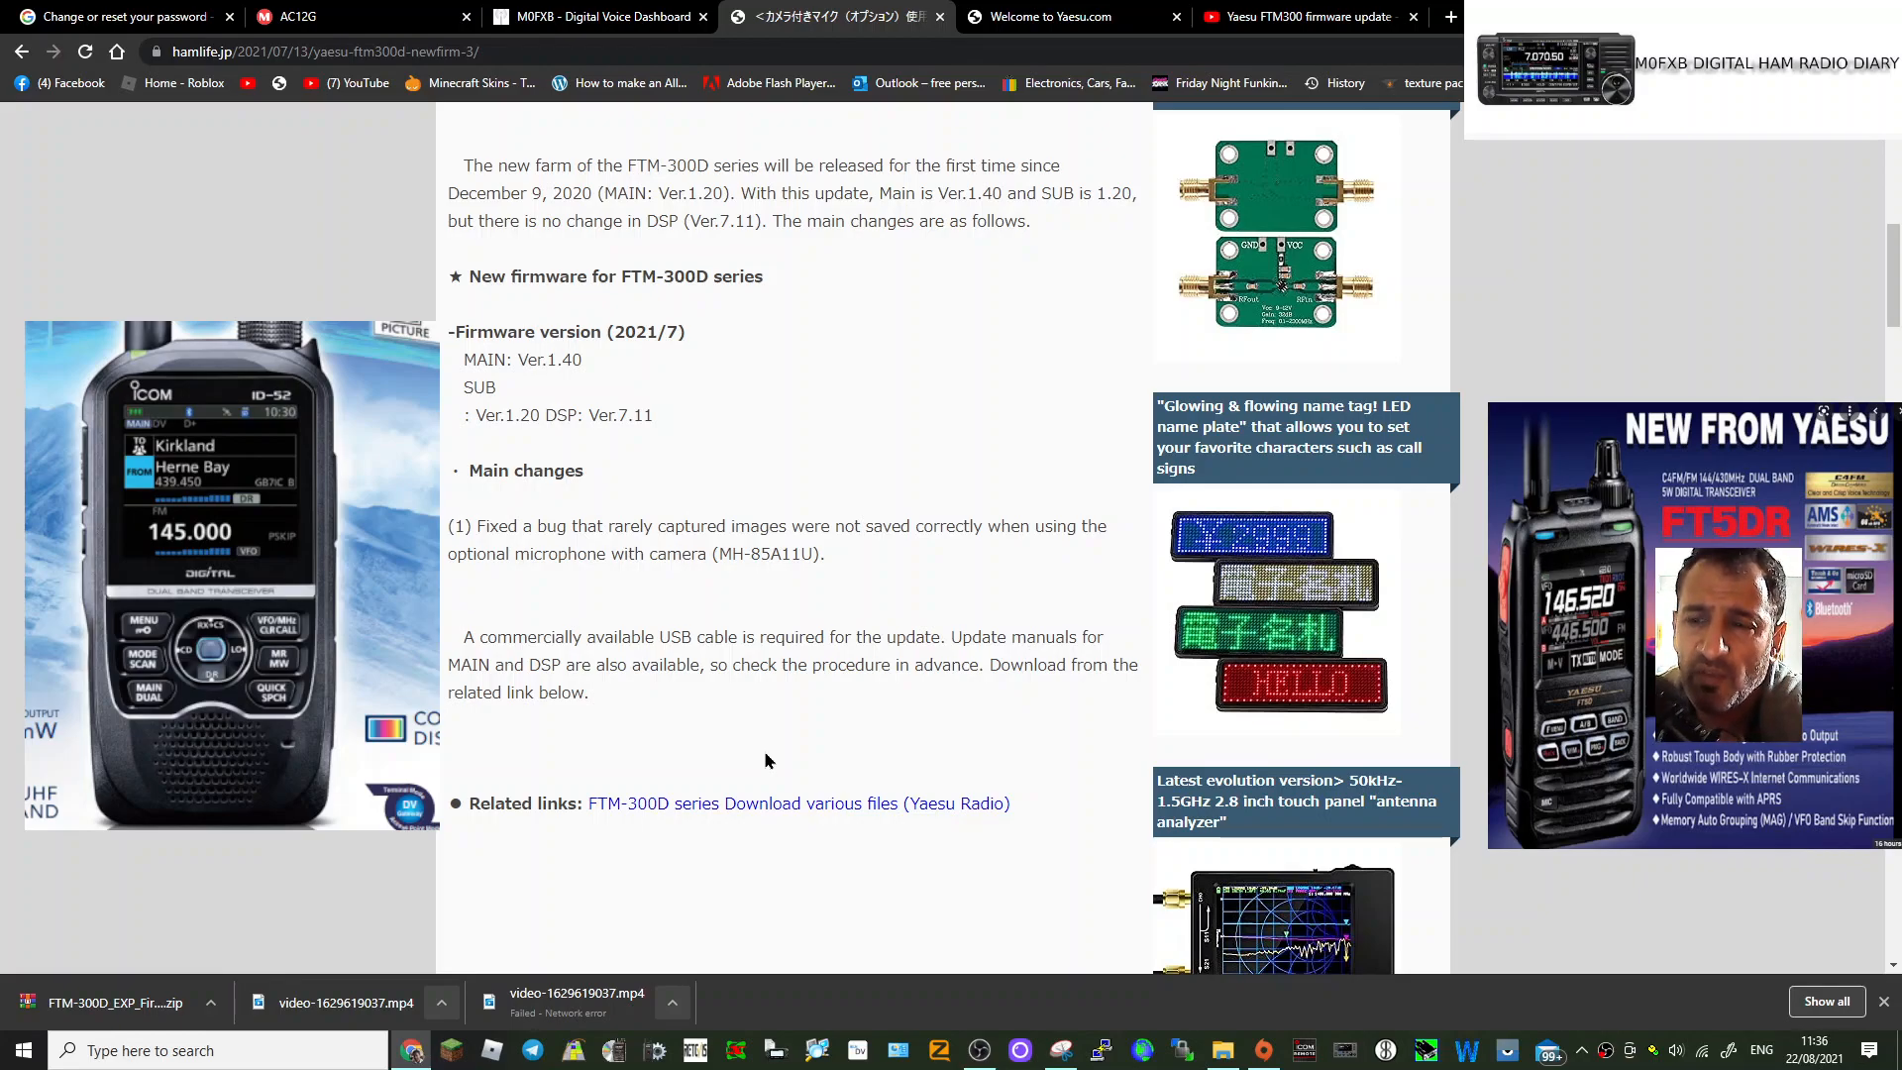
{"action": "mouse_move", "coordinate": [722, 747]}
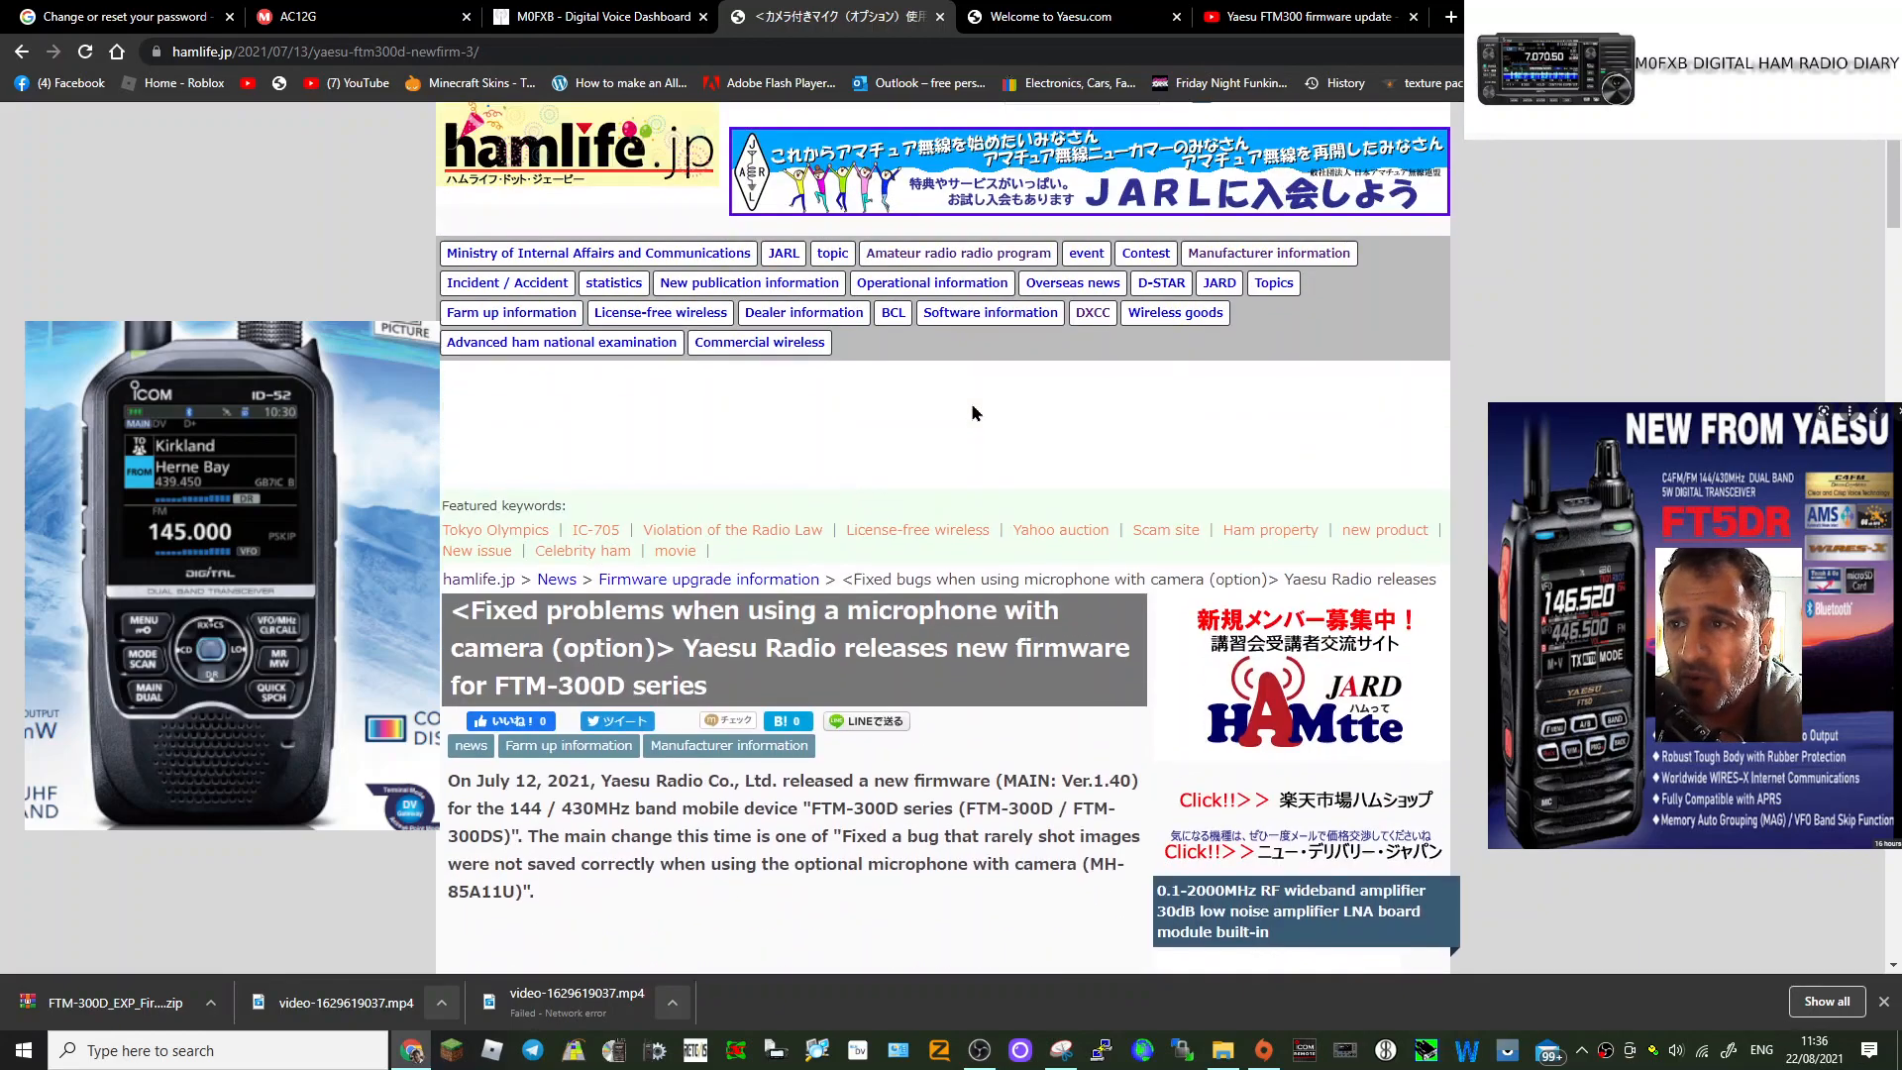
Step: Switch to the Welcome to Yaesu.com tab showing the FTM-300DR product page
{"action": "left_click", "coordinate": [1062, 17]}
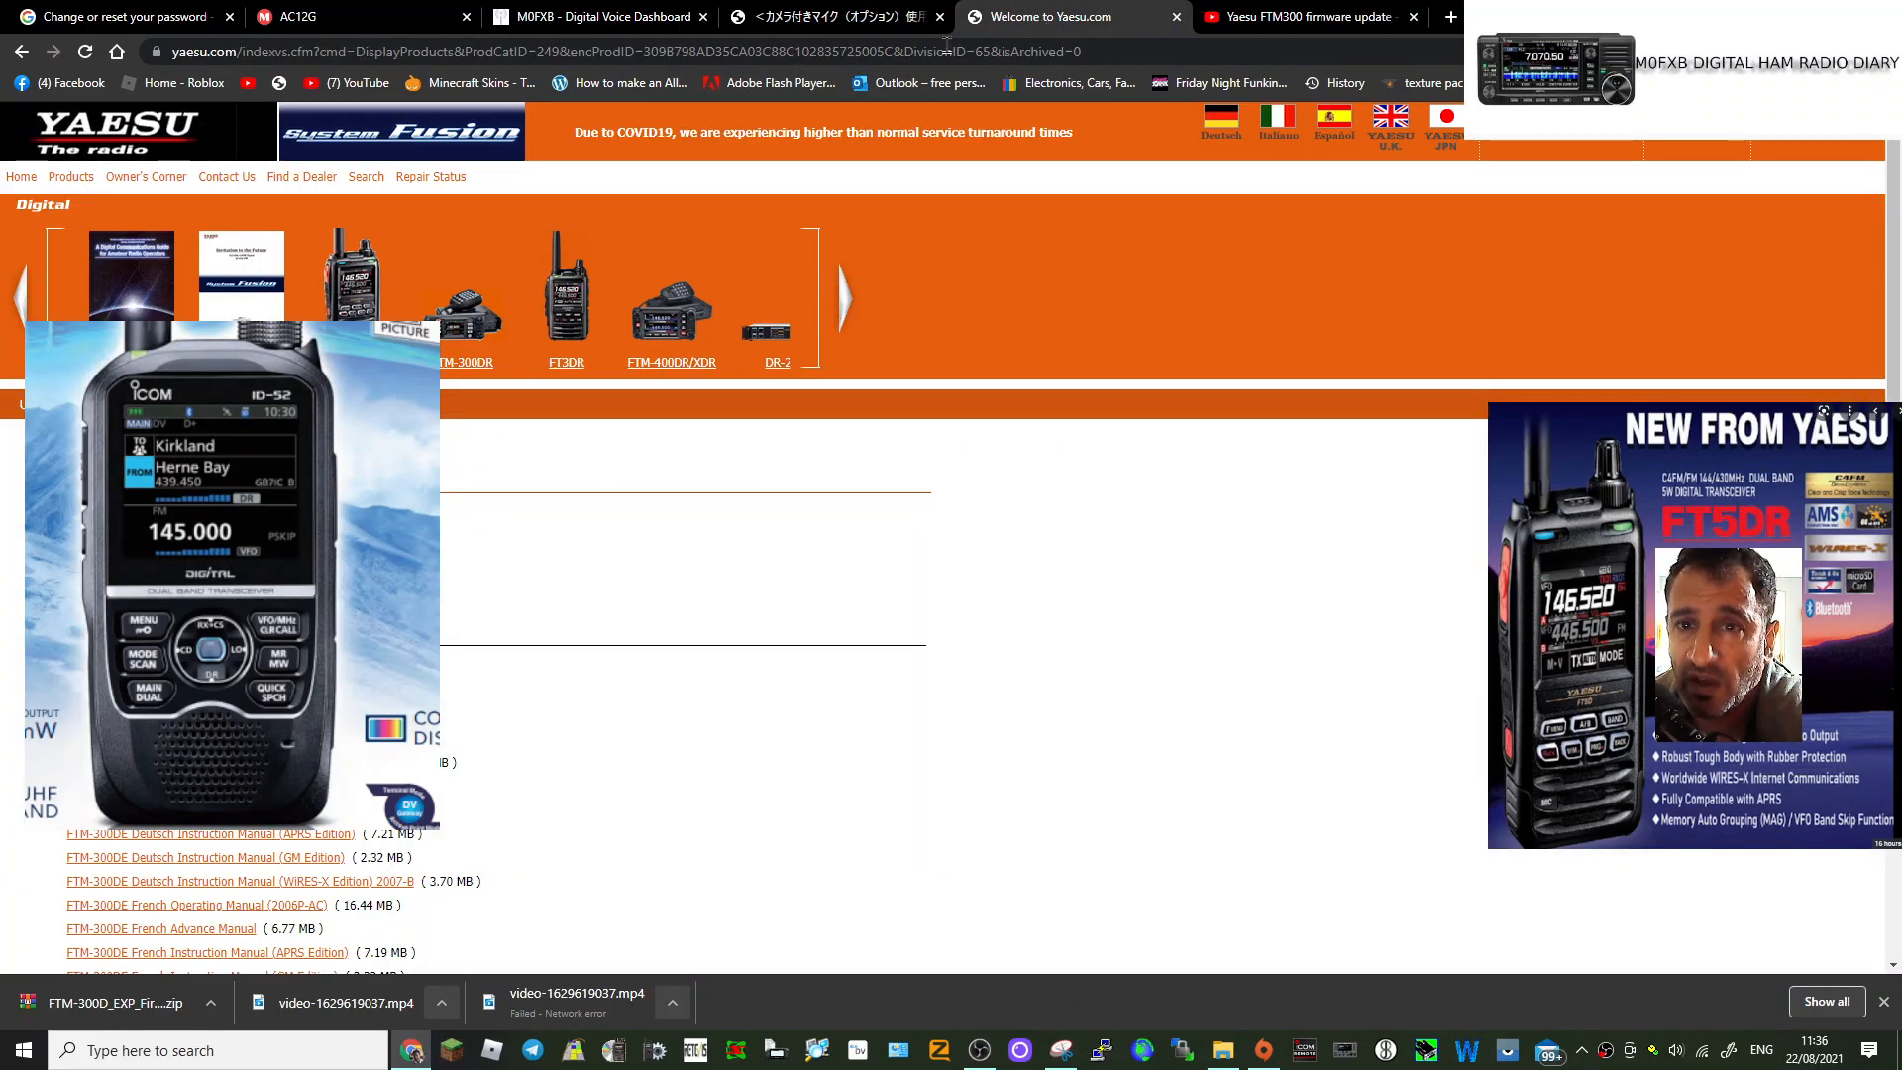
{"action": "mouse_move", "coordinate": [985, 681]}
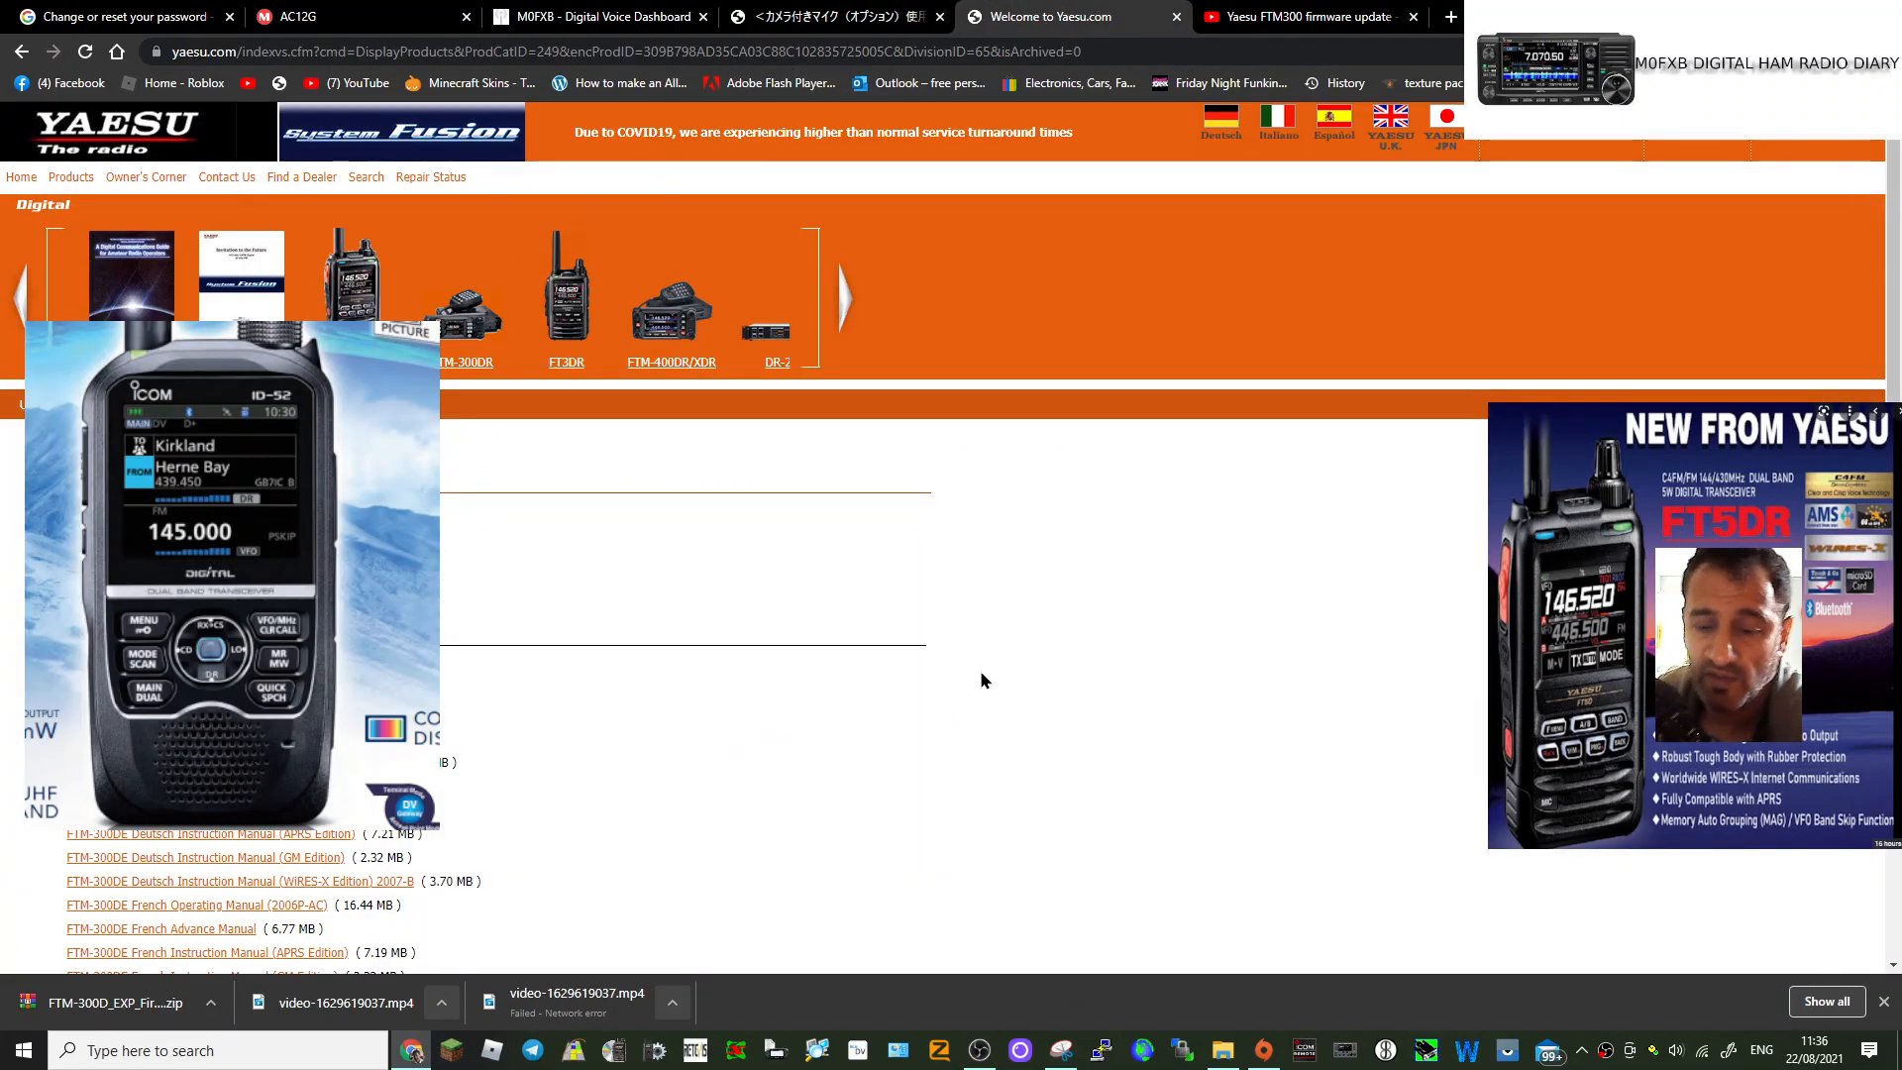